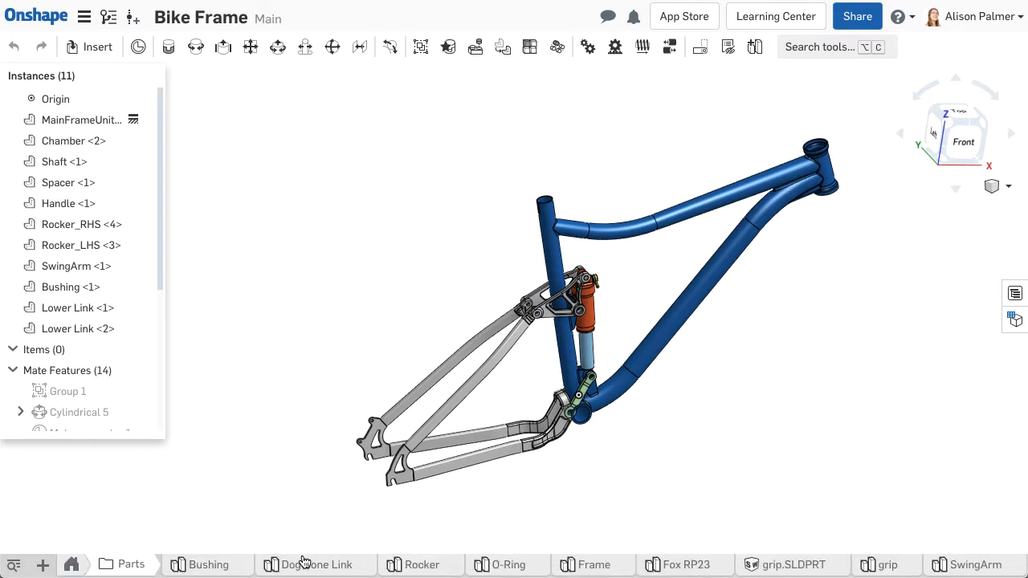
# Step: View the Dog Bone Link and Rocker studios, Rocker's Sketch 1, then the Fox RP23 studio
pyautogui.click(317, 564)
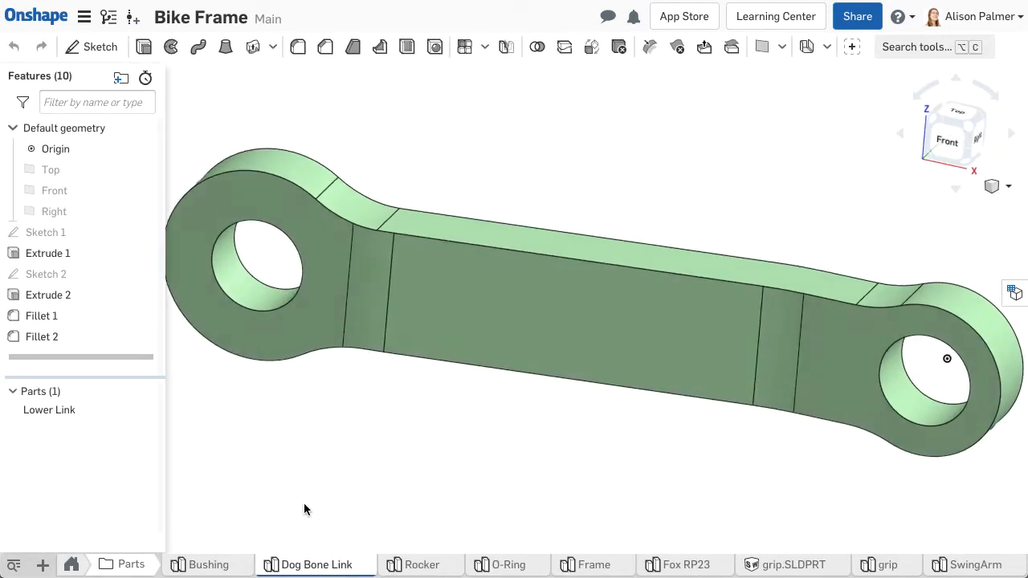
pyautogui.click(421, 565)
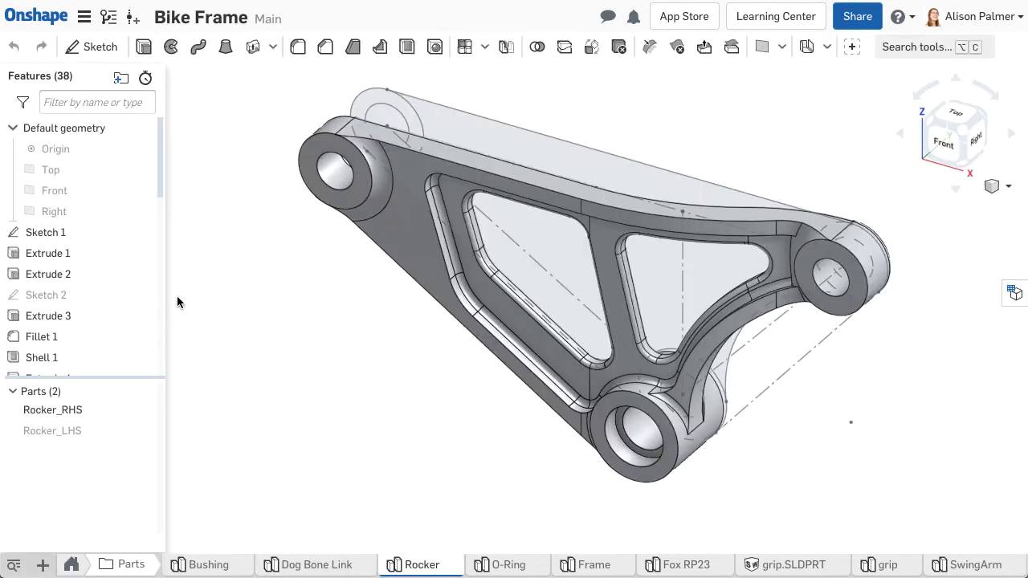
pyautogui.doubleClick(46, 232)
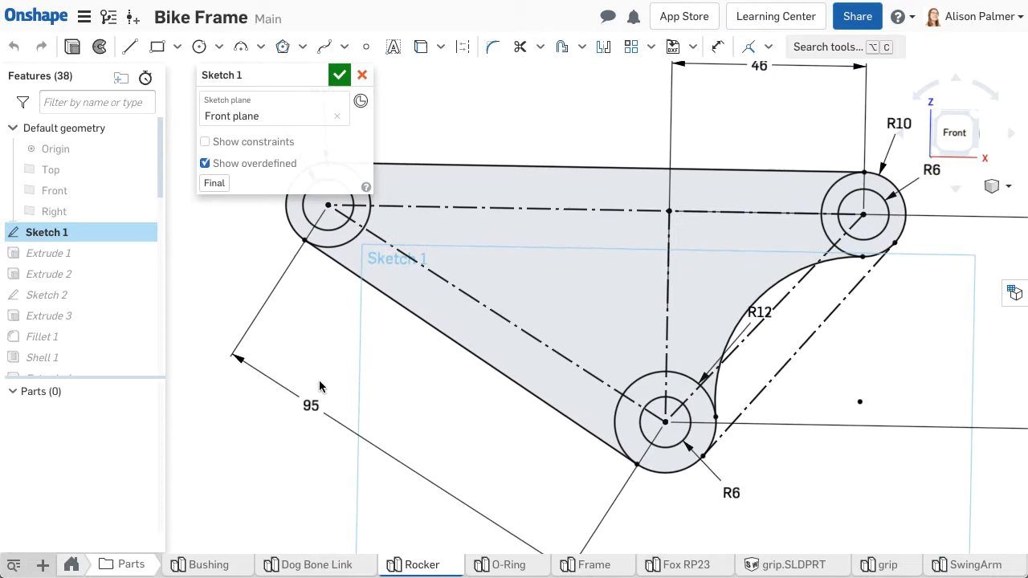
pyautogui.click(339, 74)
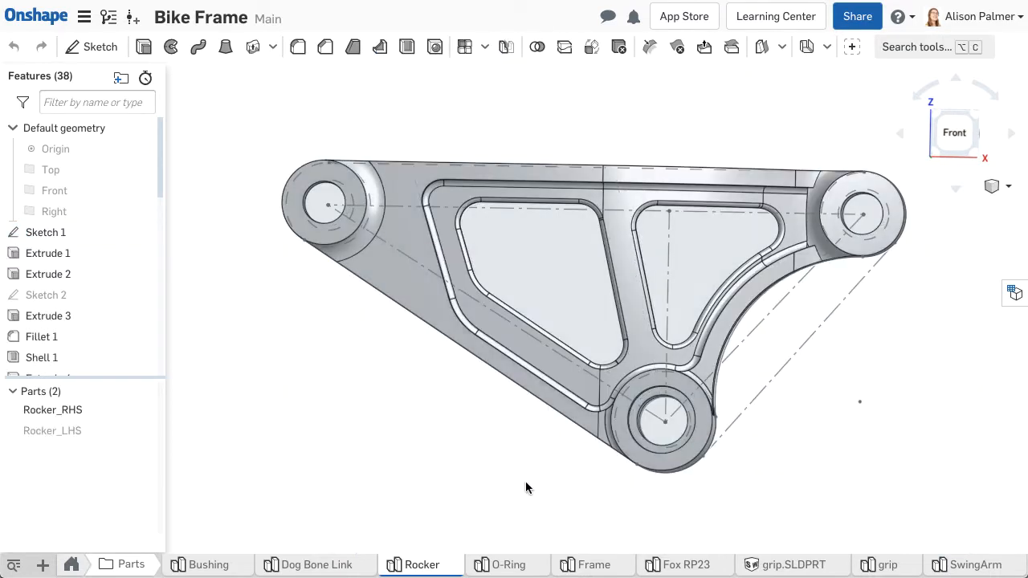
pyautogui.click(684, 565)
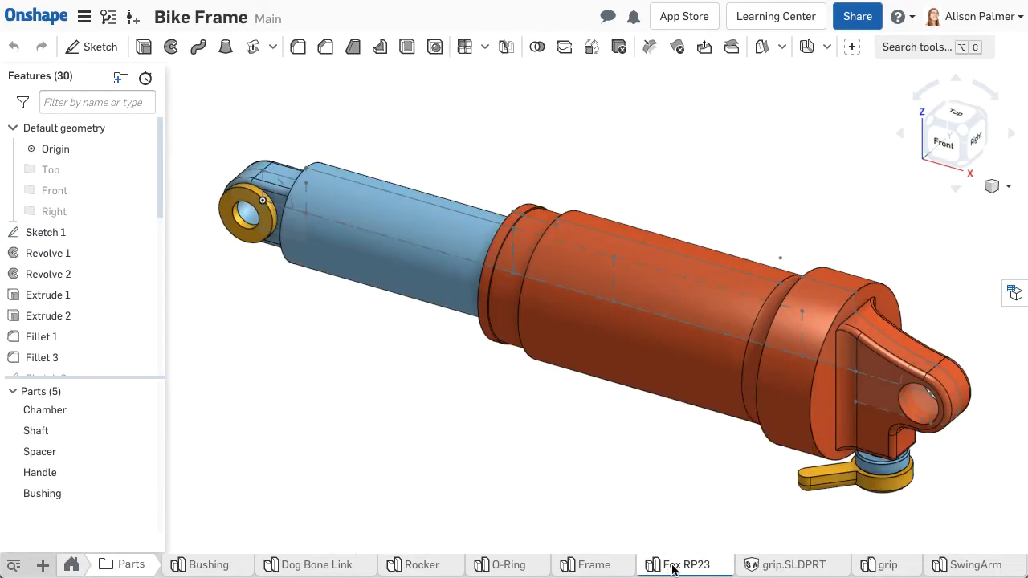
pyautogui.rightClick(45, 233)
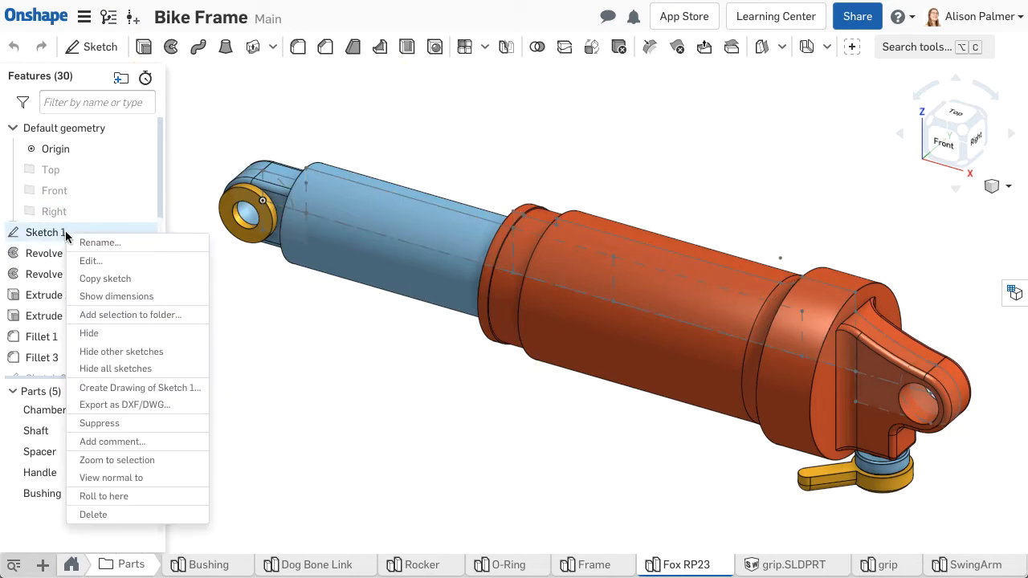
pyautogui.click(90, 260)
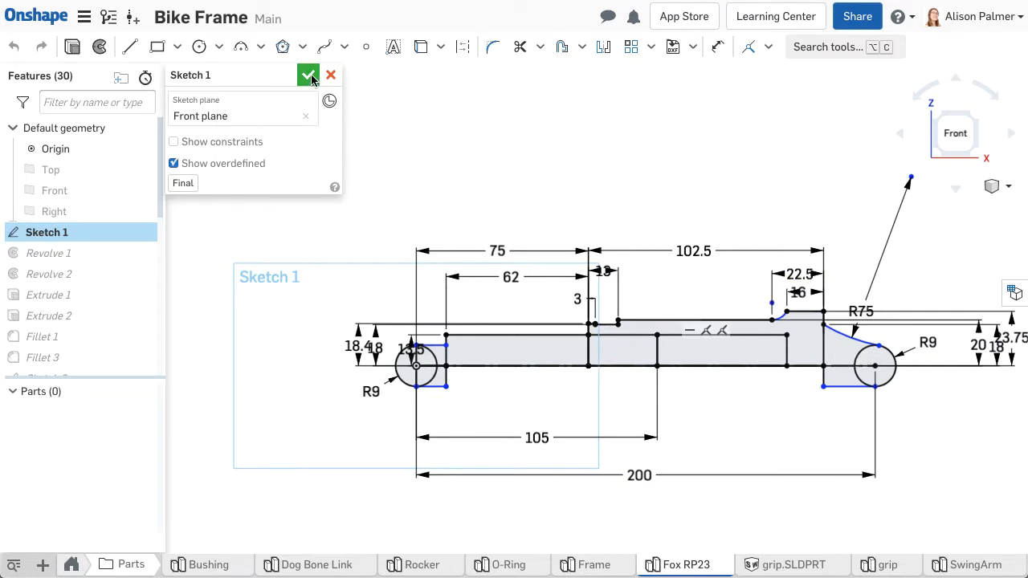
pyautogui.click(308, 75)
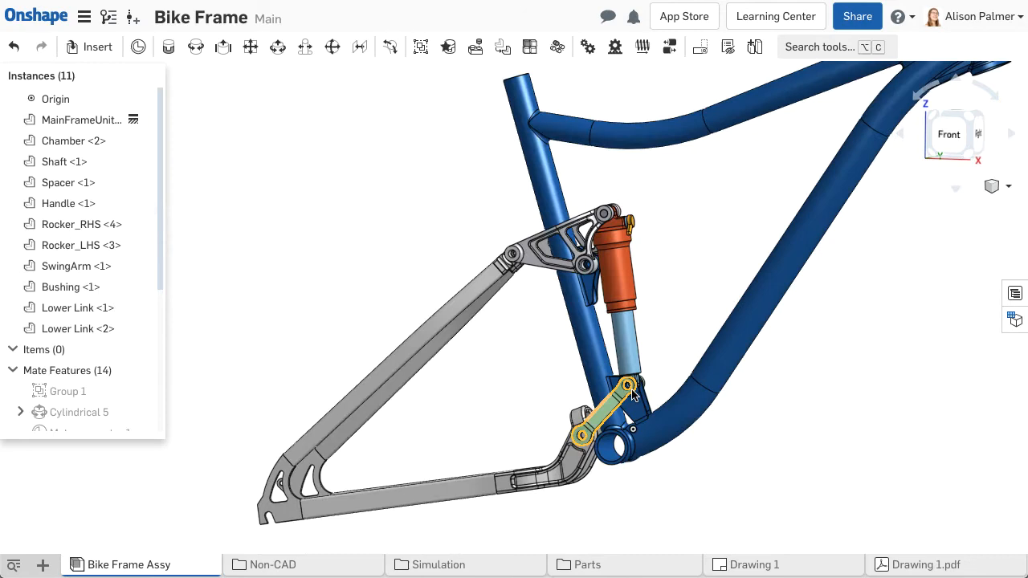
# Step: Show the Bike Frame assembly's ten-item BOM, then switch to Drawing 1
pyautogui.click(955, 101)
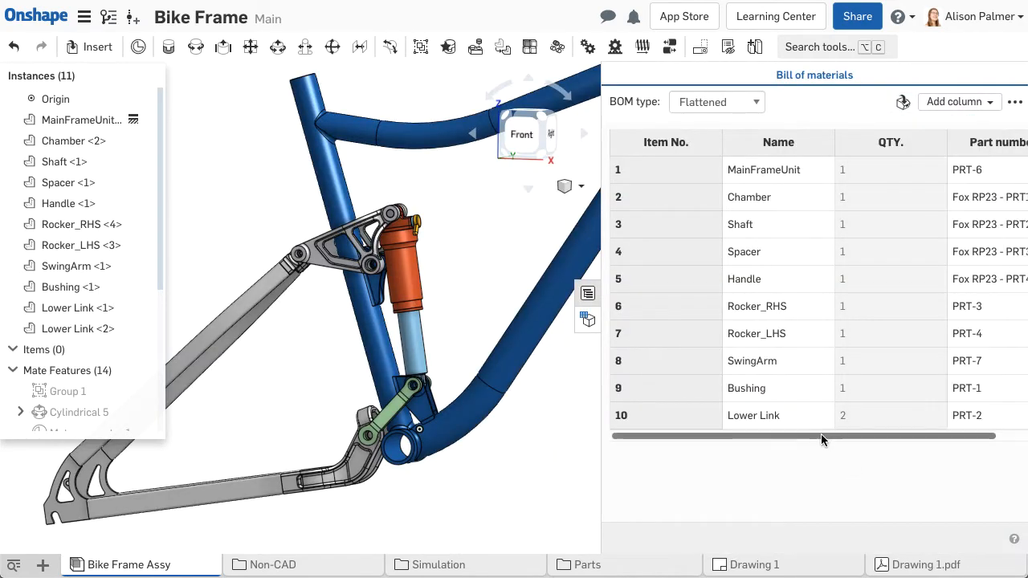
pyautogui.click(753, 565)
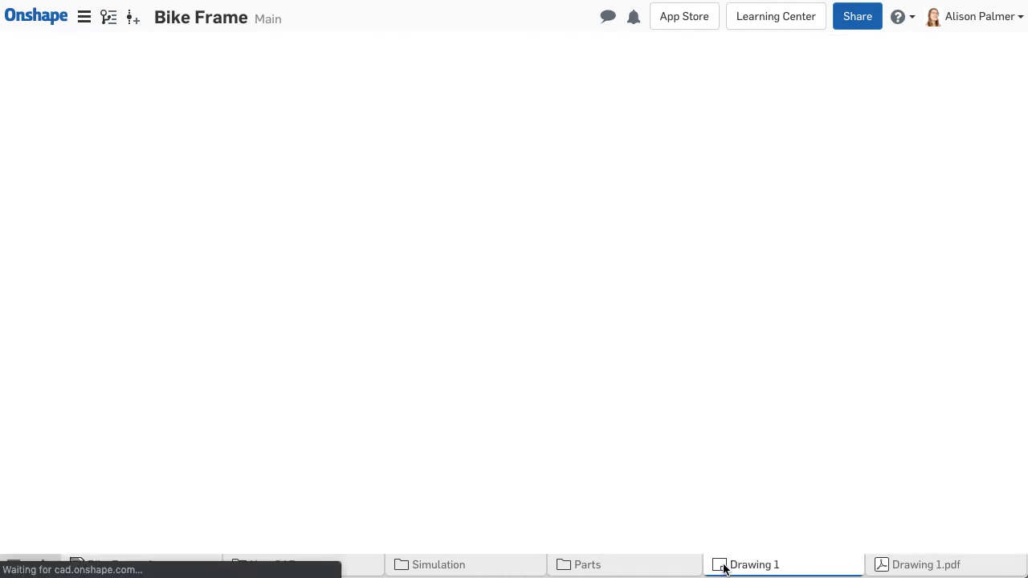
# Step: View Drawing 1's Fox-Chamber and Rocker sheets, then move to the Non-CAD folder
pyautogui.click(753, 564)
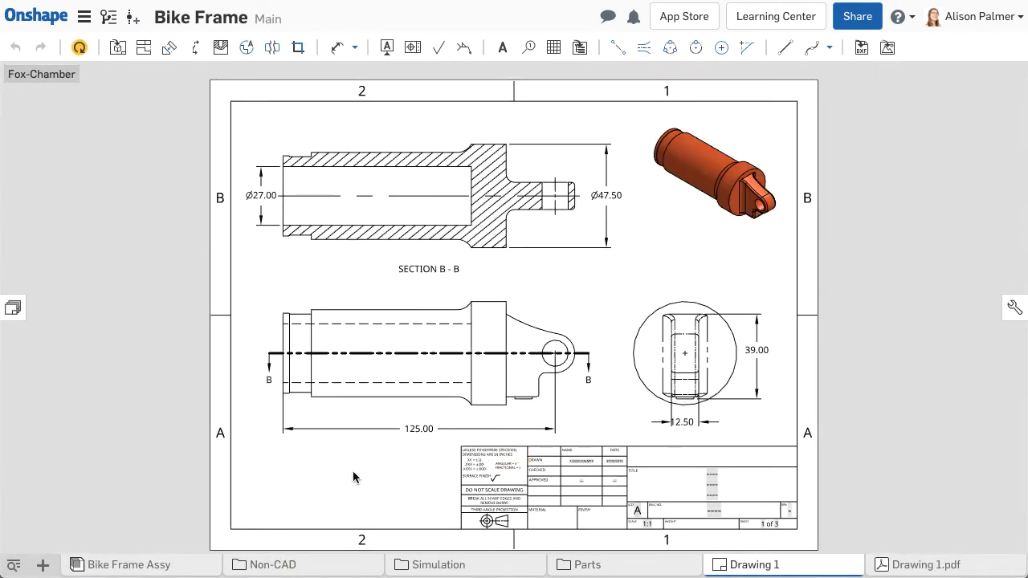
pyautogui.moveTo(280, 469)
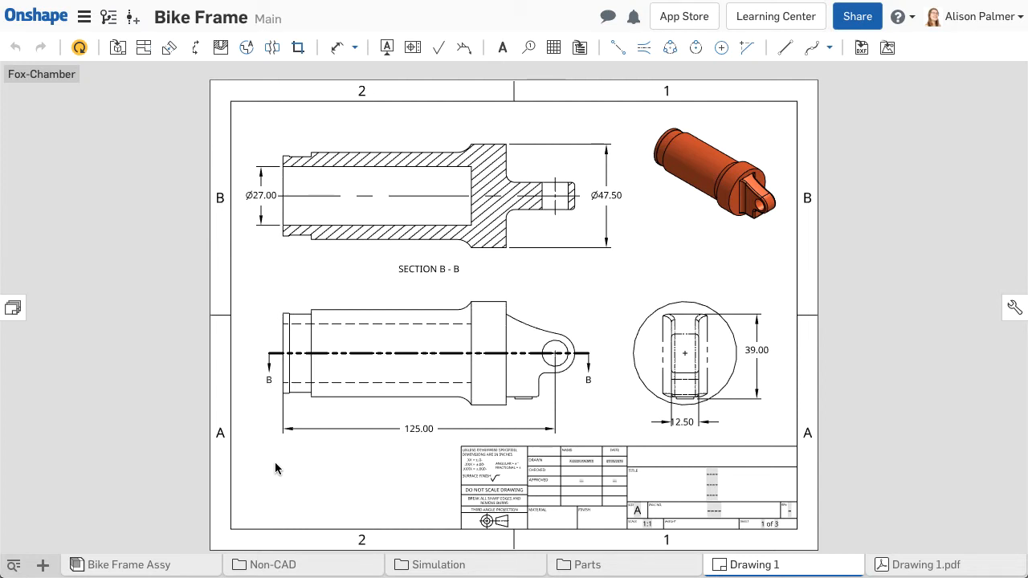
pyautogui.click(12, 308)
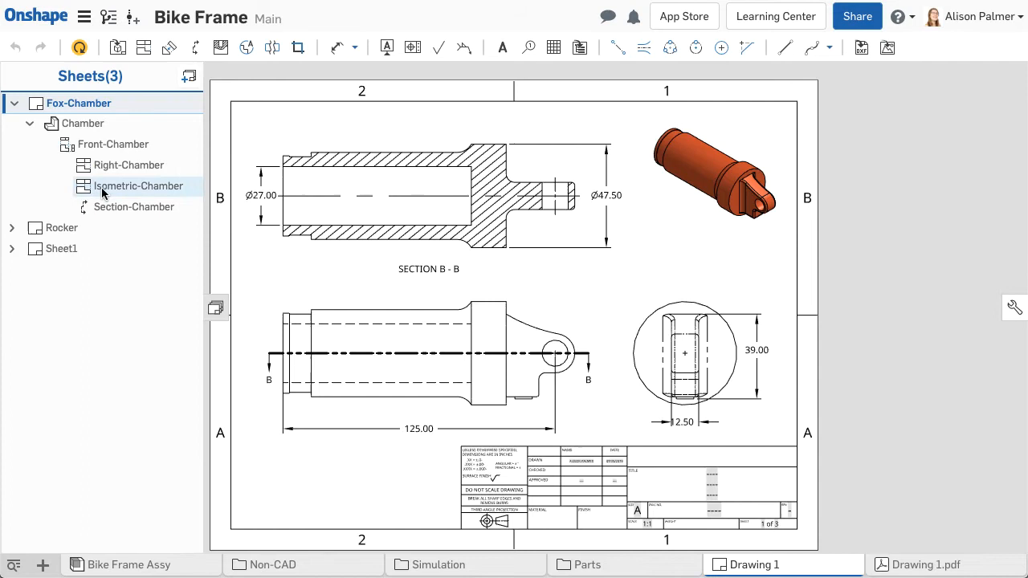
pyautogui.click(62, 229)
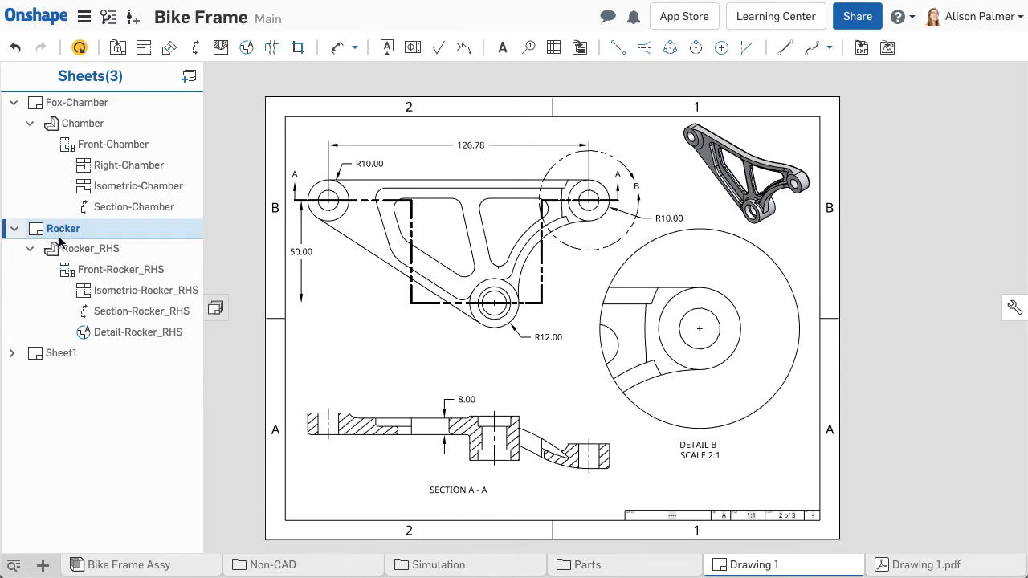
pyautogui.click(61, 353)
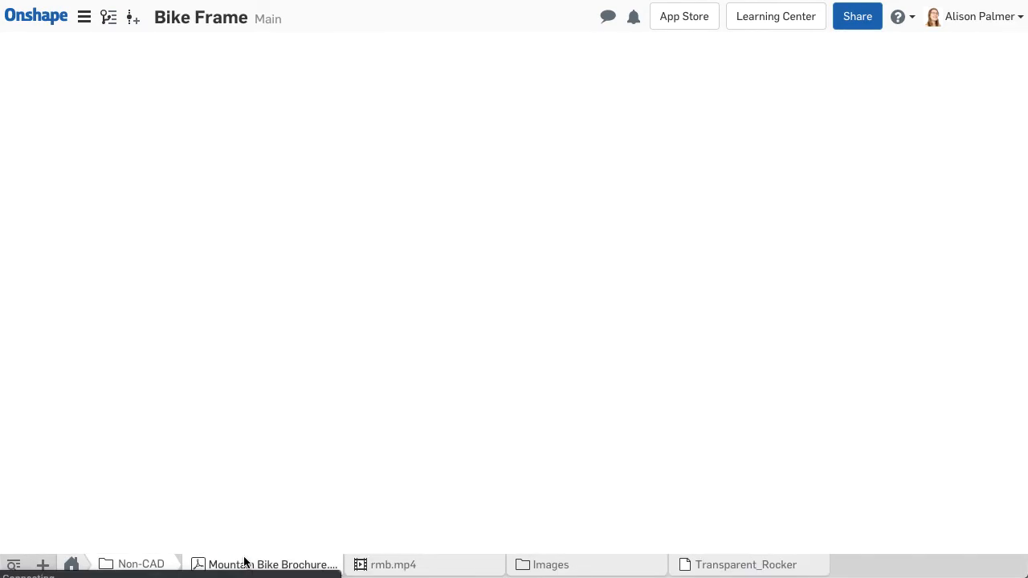
# Step: View the Mountain Bike Brochure PDF and the next Non-CAD file
pyautogui.click(272, 565)
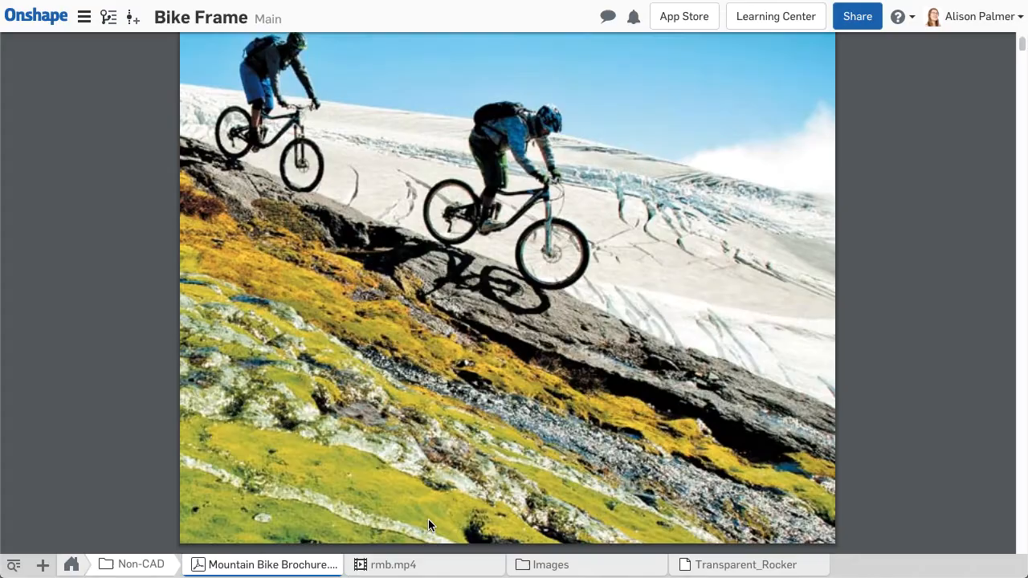
pyautogui.click(393, 565)
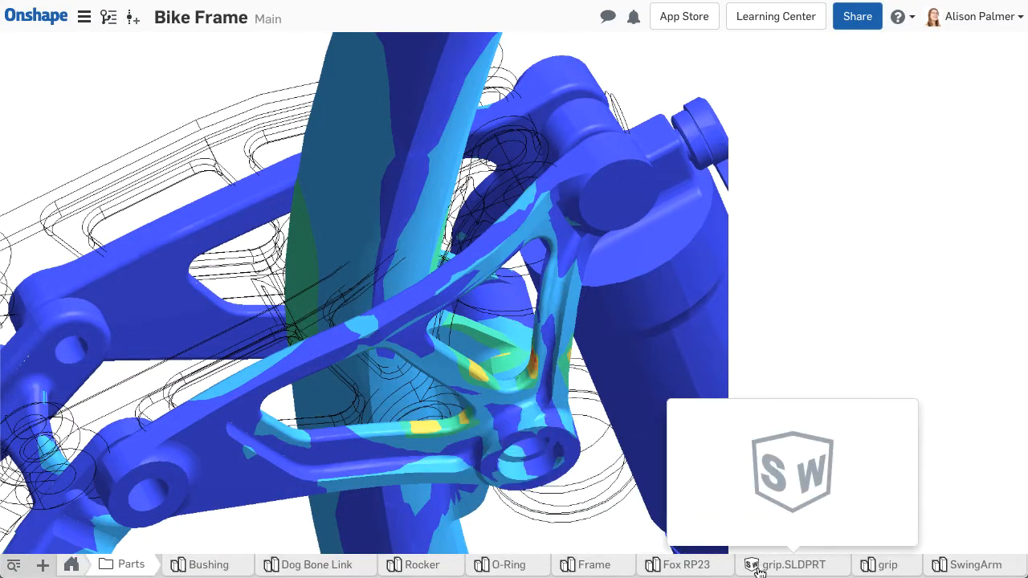
# Step: Inspect grip.SLDPRT details and the Handle Grip part studio, then go to the App Store
pyautogui.click(792, 565)
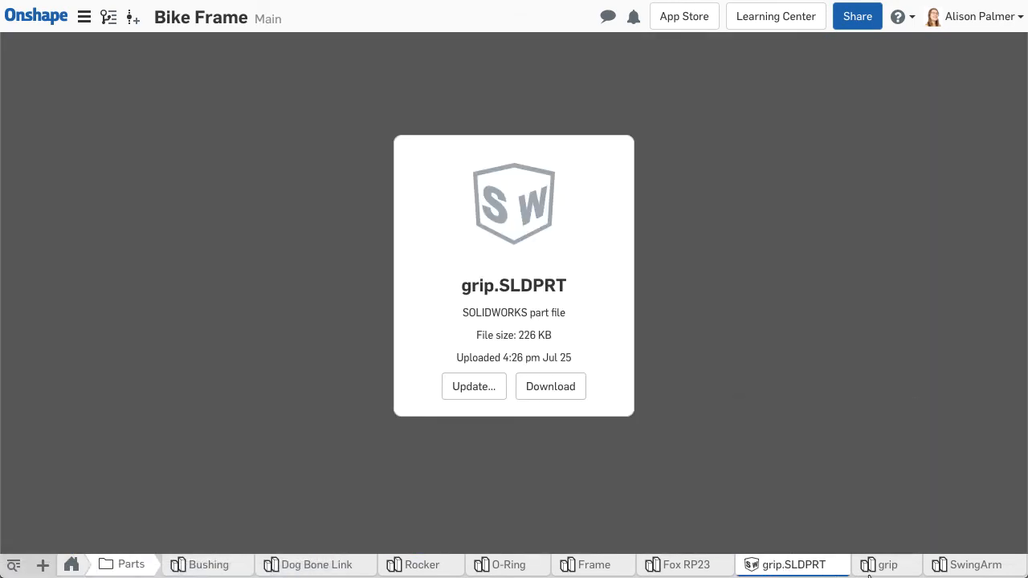
pyautogui.click(888, 565)
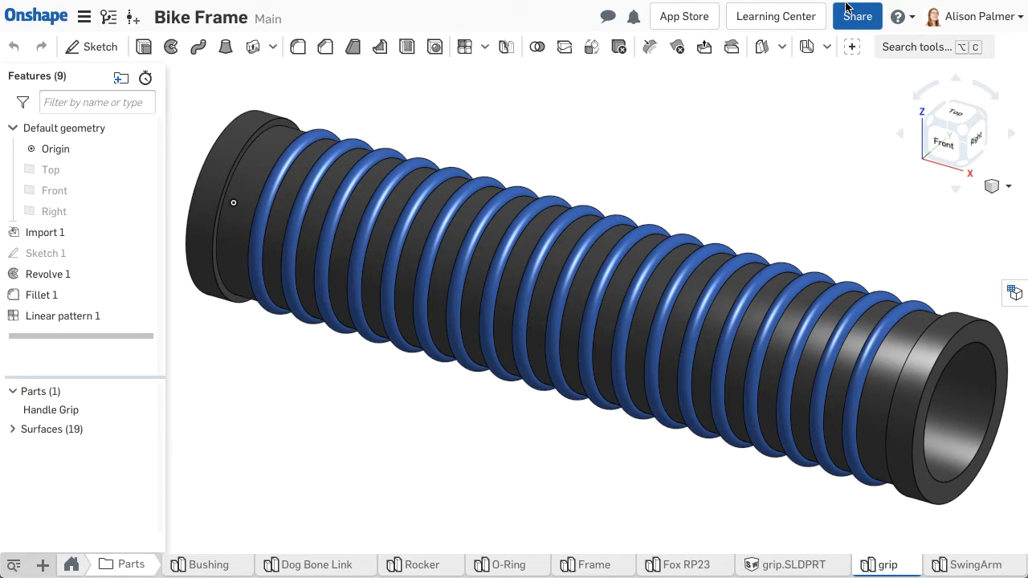
pyautogui.click(856, 16)
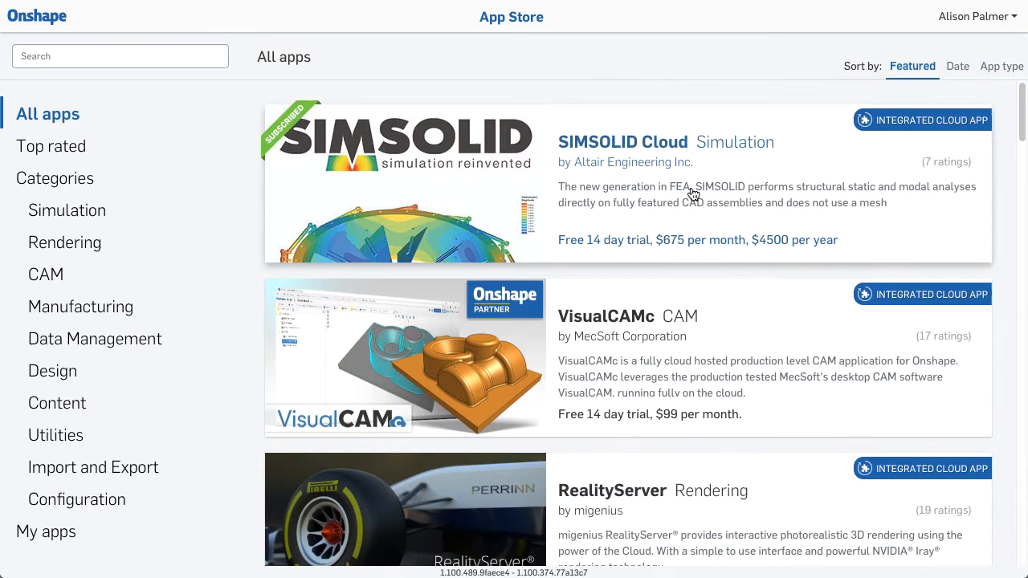
# Step: Scroll through the App Store apps list, then return to the Bike Frame Assy tab
pyautogui.scroll(-3)
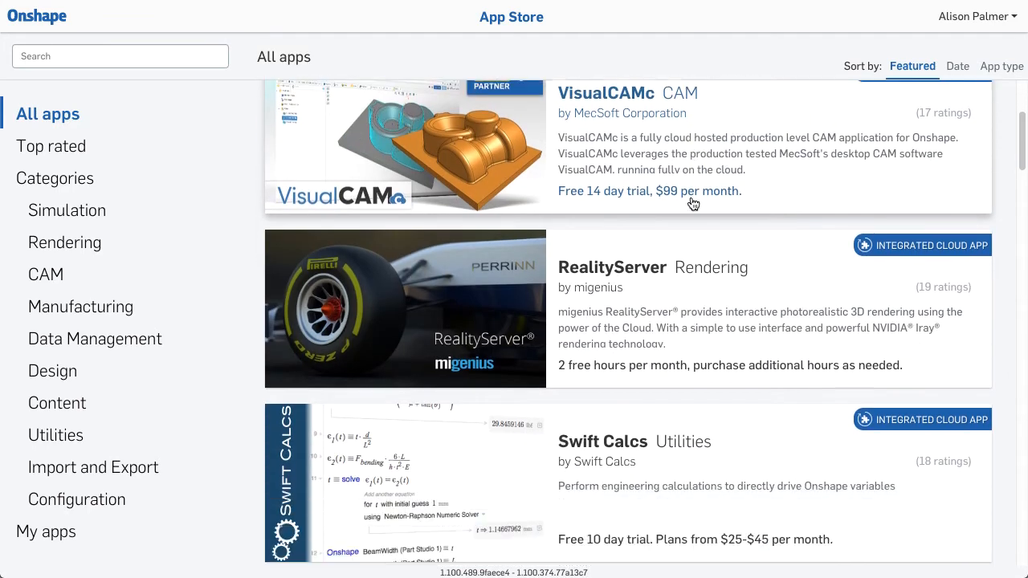
pyautogui.scroll(-3)
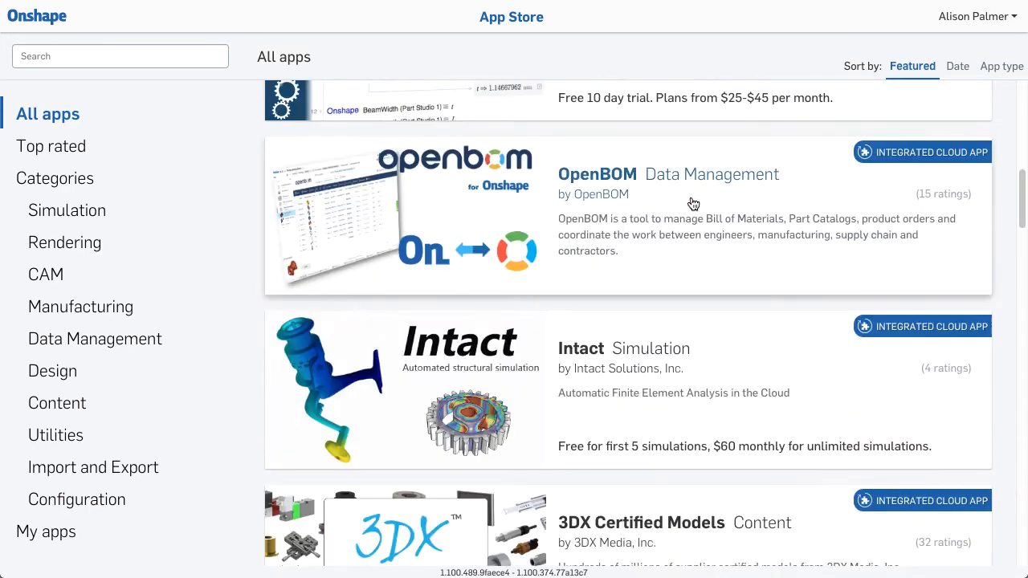
pyautogui.scroll(-3)
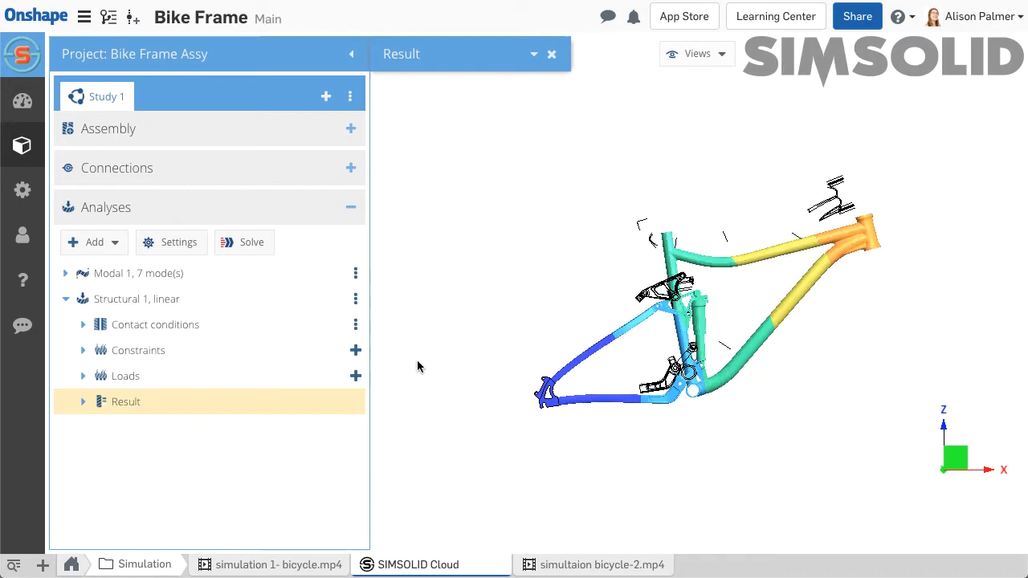
pyautogui.click(128, 564)
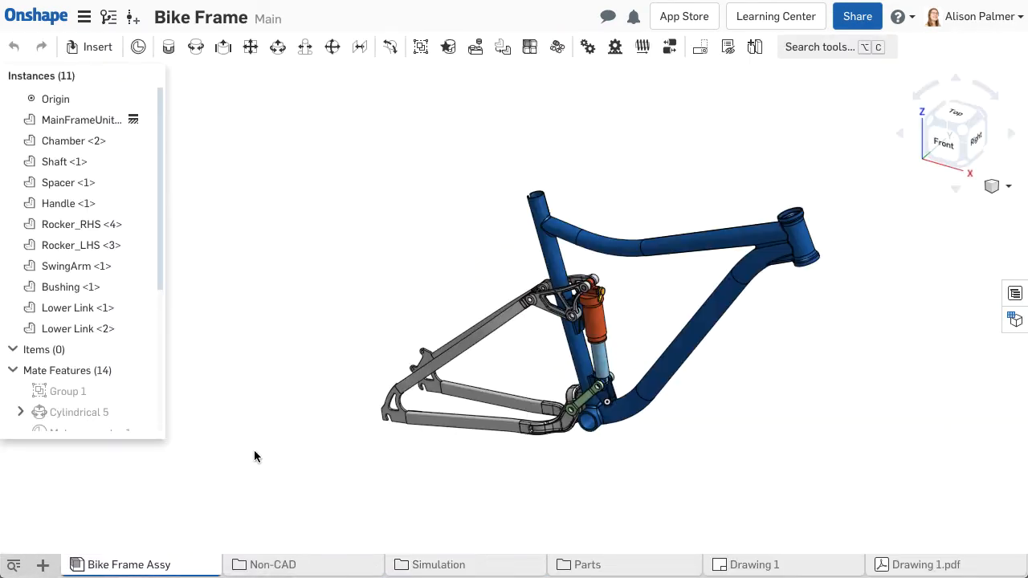